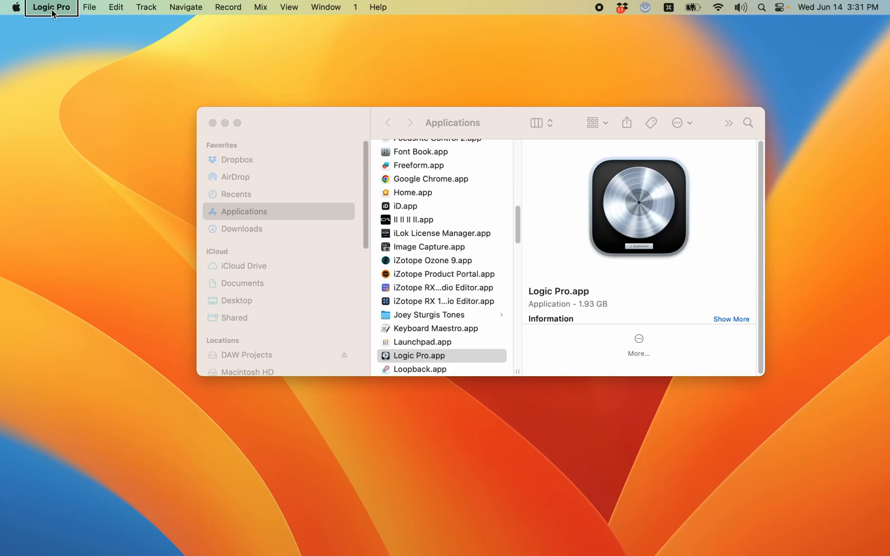
Bring up the Logic Pro menu's Sound Library options, where essential sounds show as already installed
left_click(51, 7)
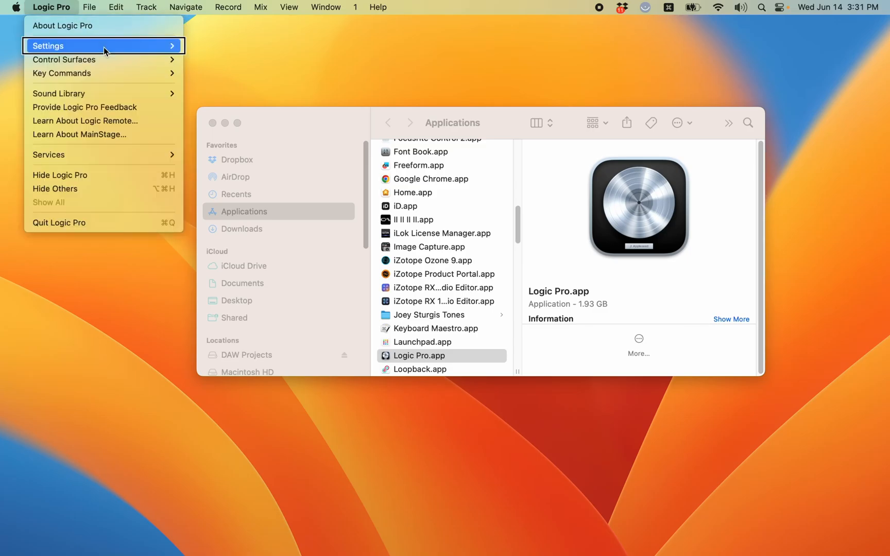
mouse_move(104, 92)
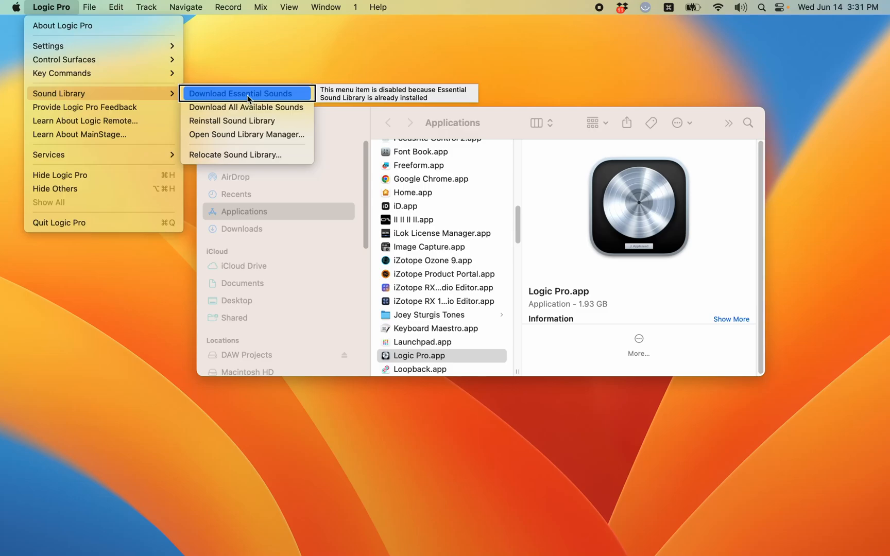
mouse_move(246, 108)
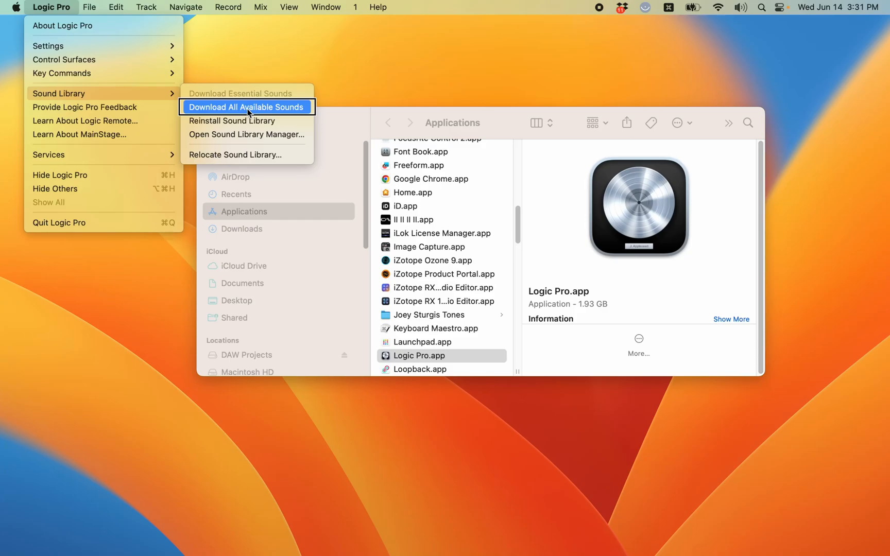
mouse_move(246, 155)
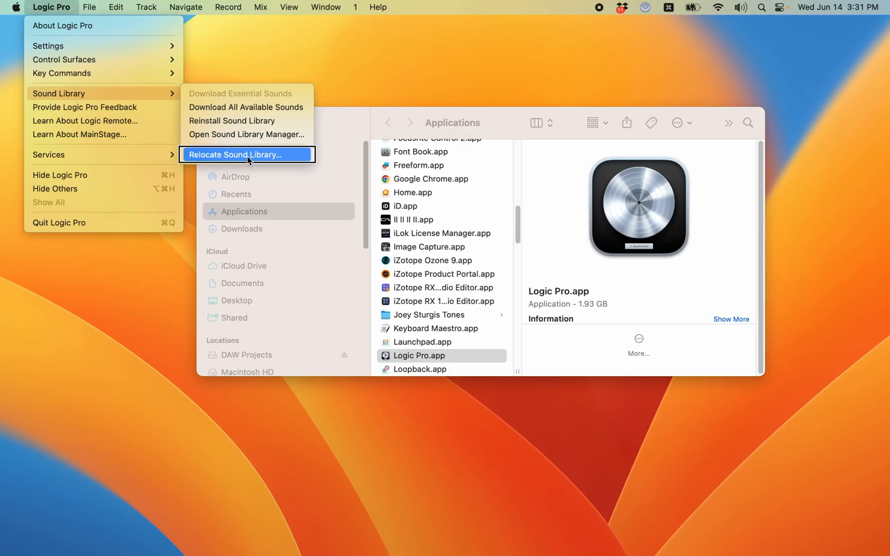
mouse_move(247, 135)
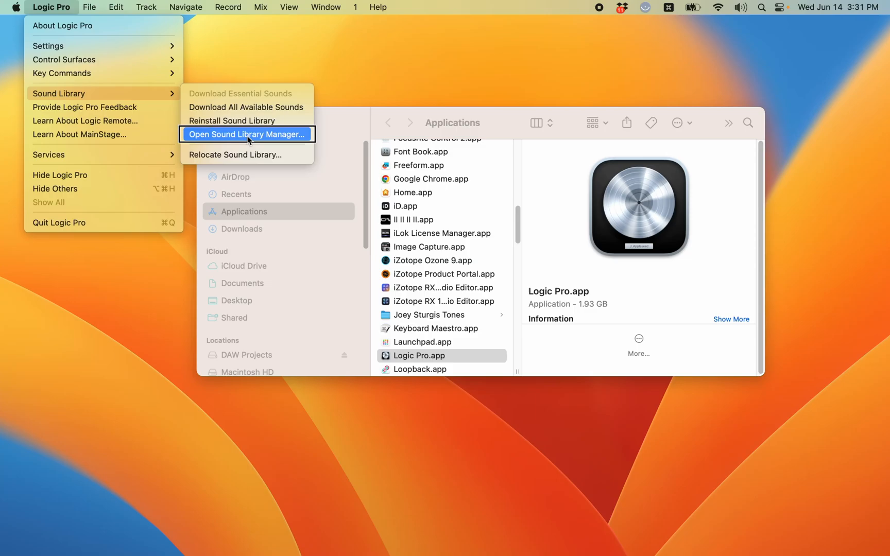
Launch the Sound Library Manager listing content packages, with Sound Packs and Electronic Drum Kit incomplete
left_click(246, 134)
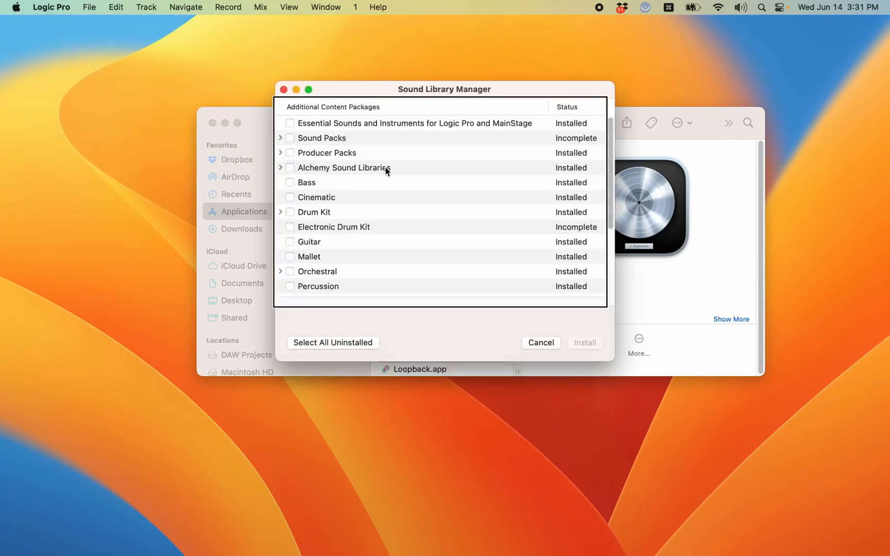
mouse_move(386, 168)
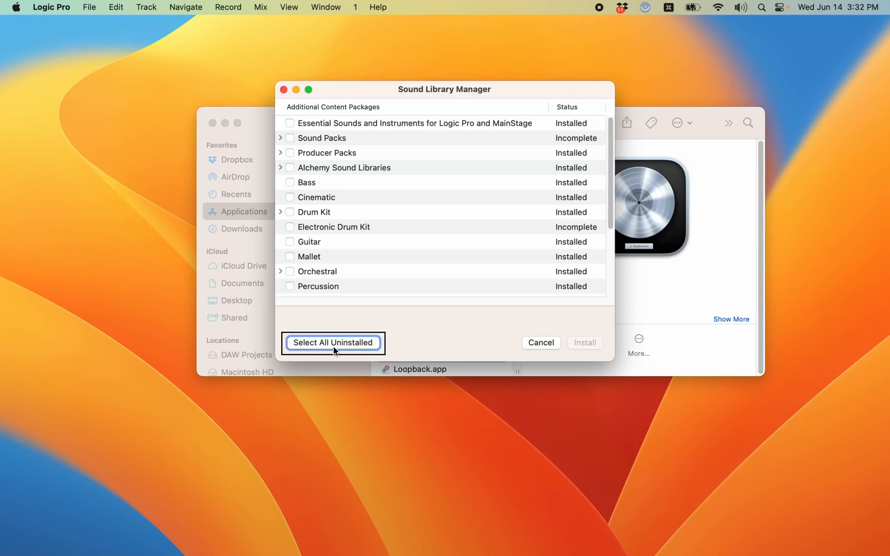
mouse_move(386, 168)
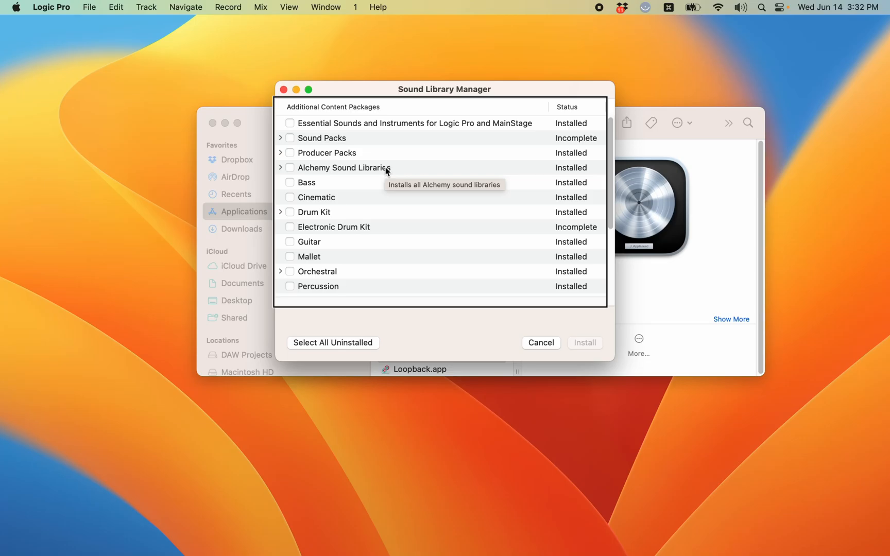
left_click(414, 124)
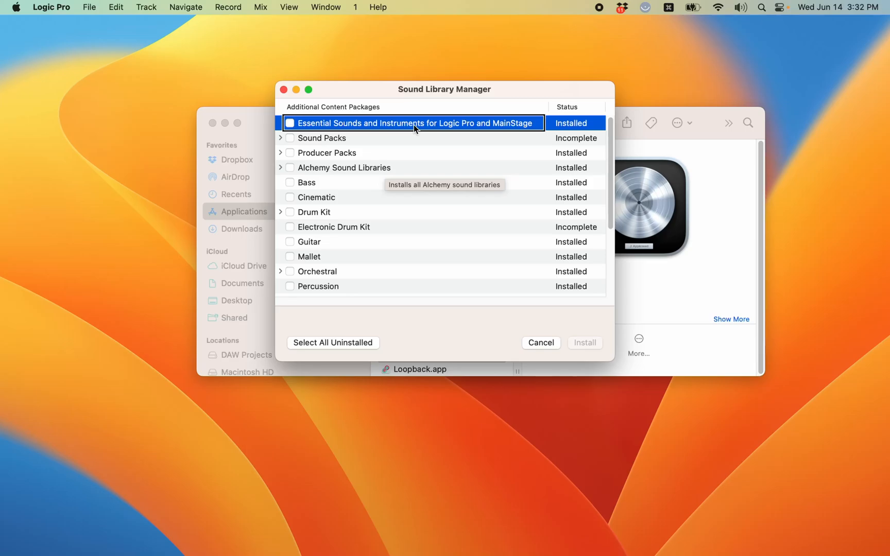
mouse_move(572, 124)
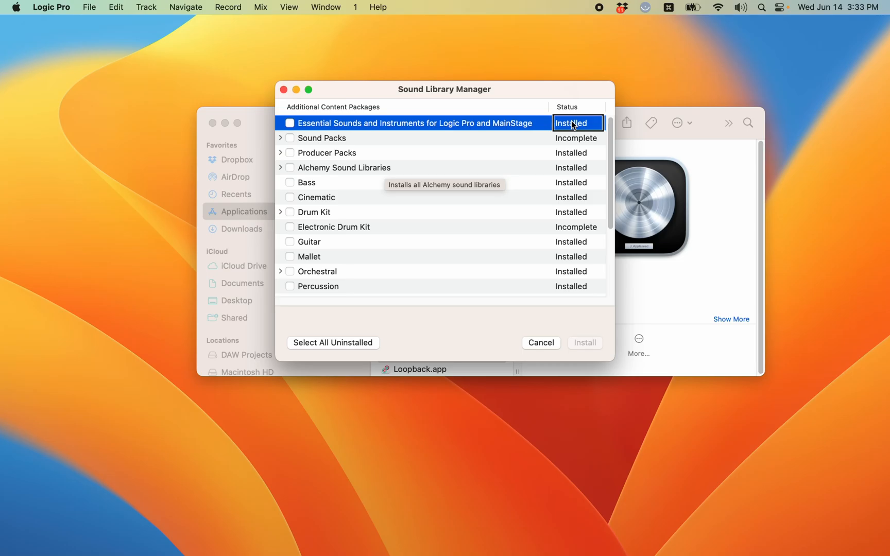
left_click(326, 137)
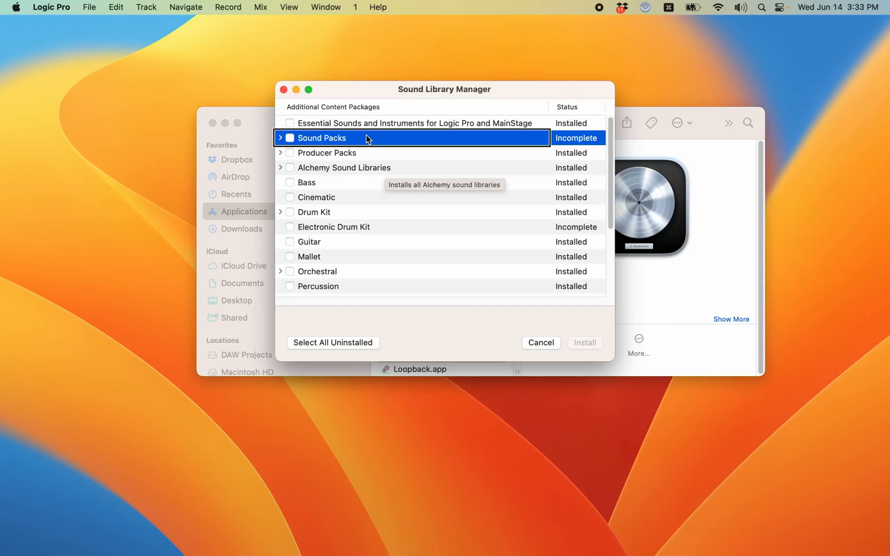
left_click(327, 152)
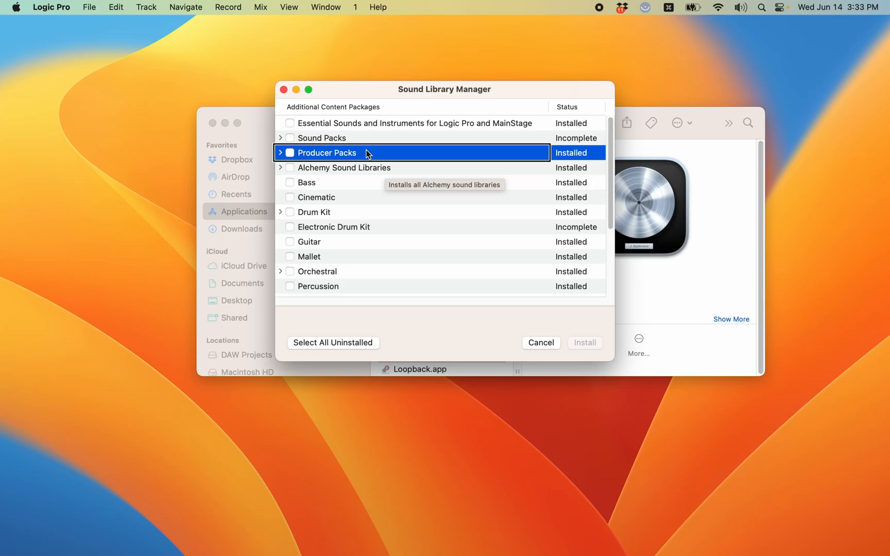
left_click(331, 137)
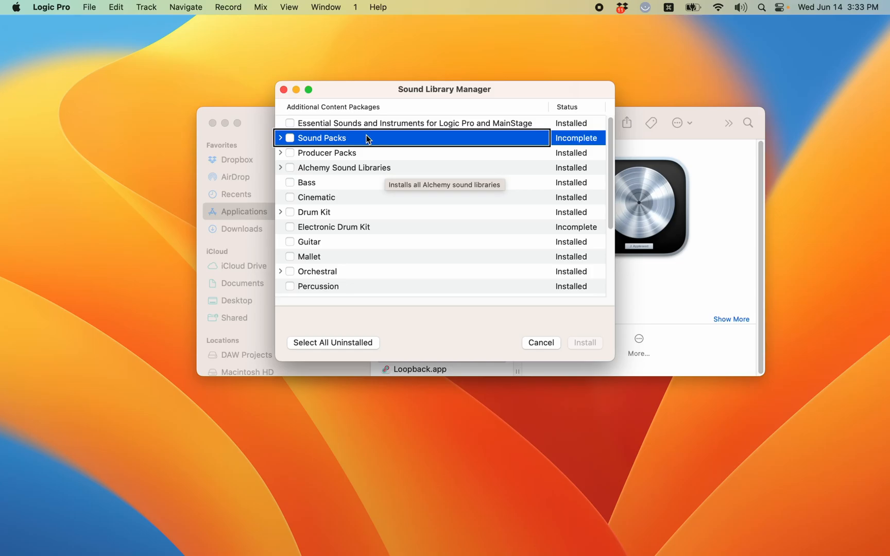
left_click(281, 137)
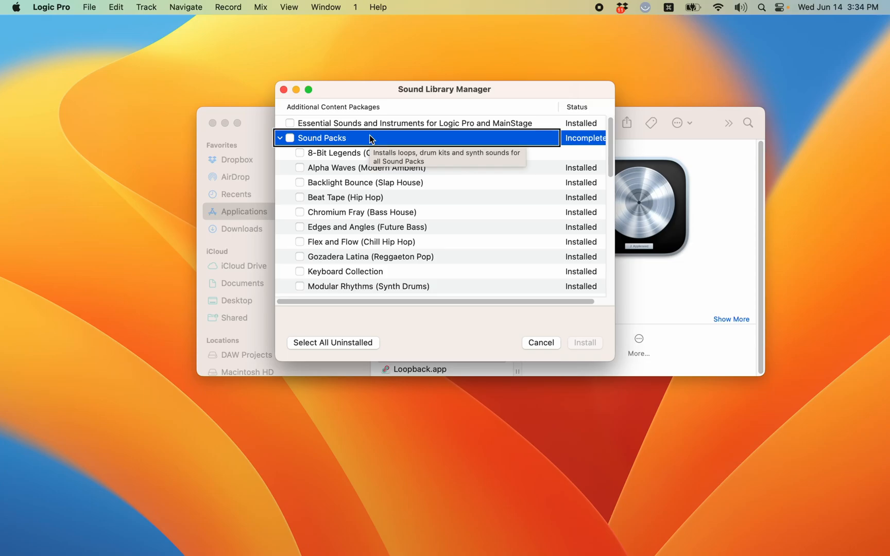
left_click(280, 138)
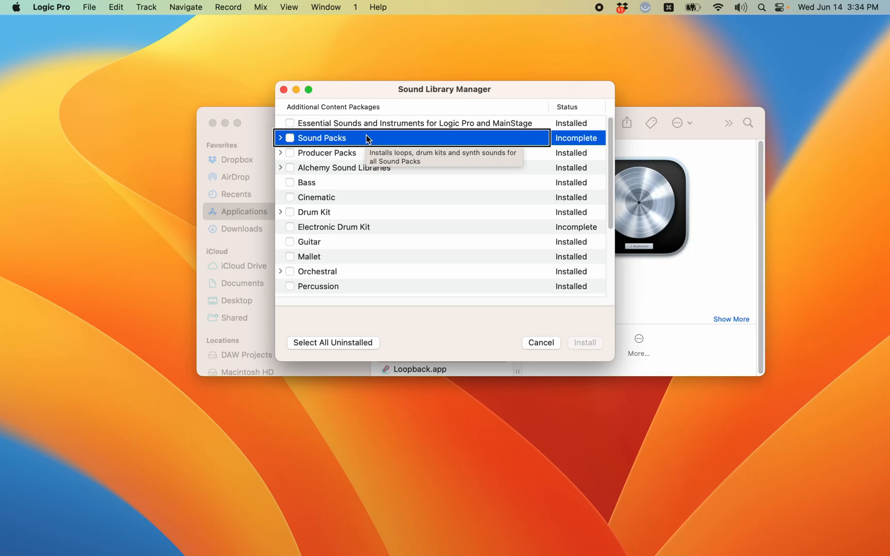
mouse_move(386, 171)
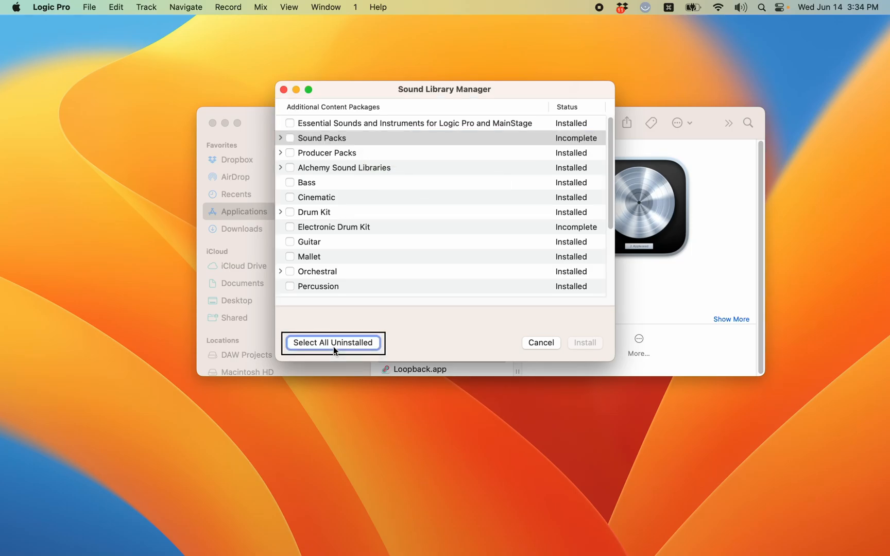
Select all uninstalled packs, including 8-Bit Legends, and start the 1.28 GB install
left_click(332, 342)
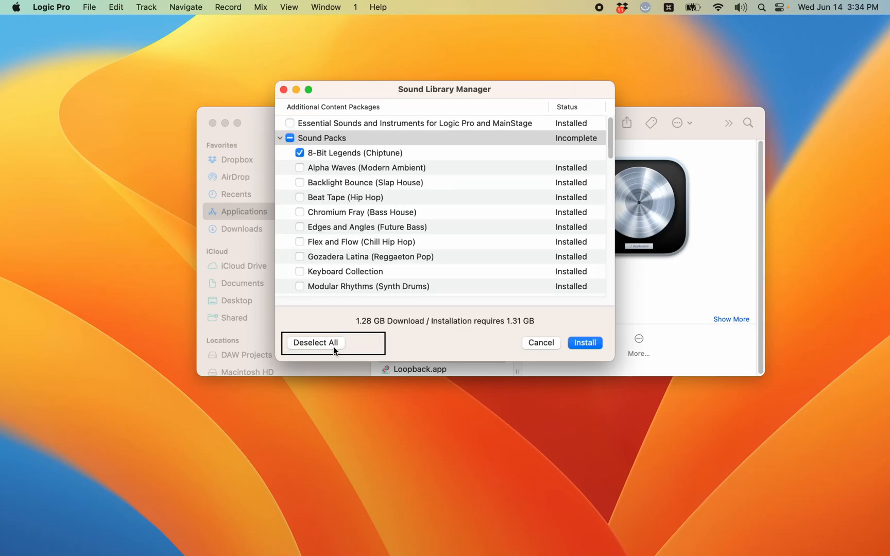
mouse_move(585, 343)
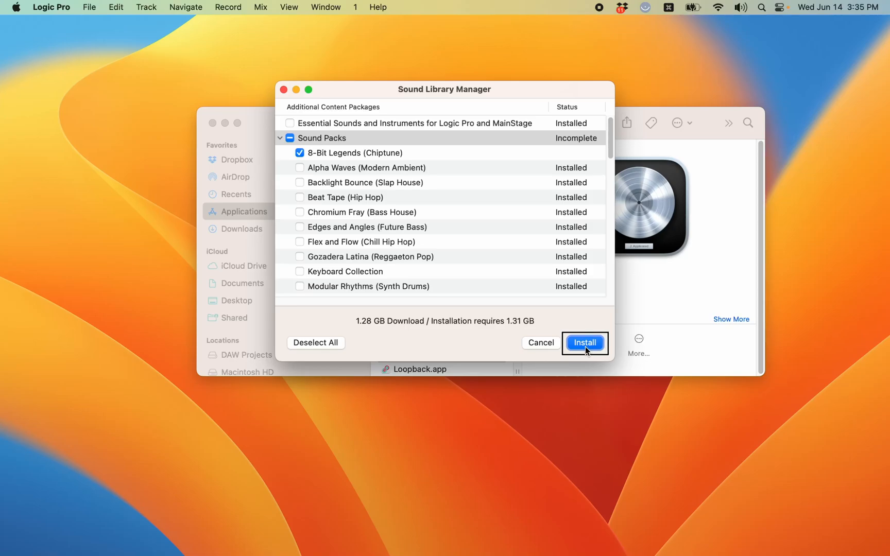
left_click(585, 342)
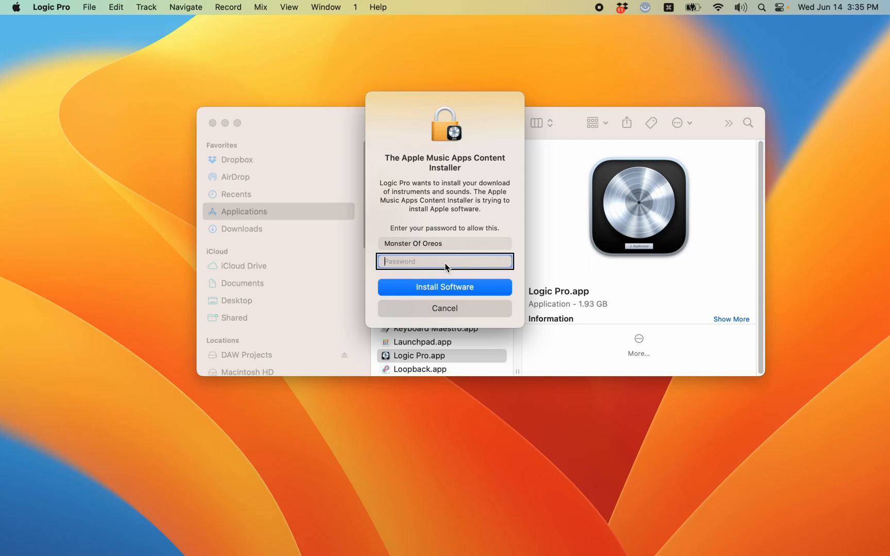
Enter the administrator password to authorize and complete the sound pack installation
left_click(444, 287)
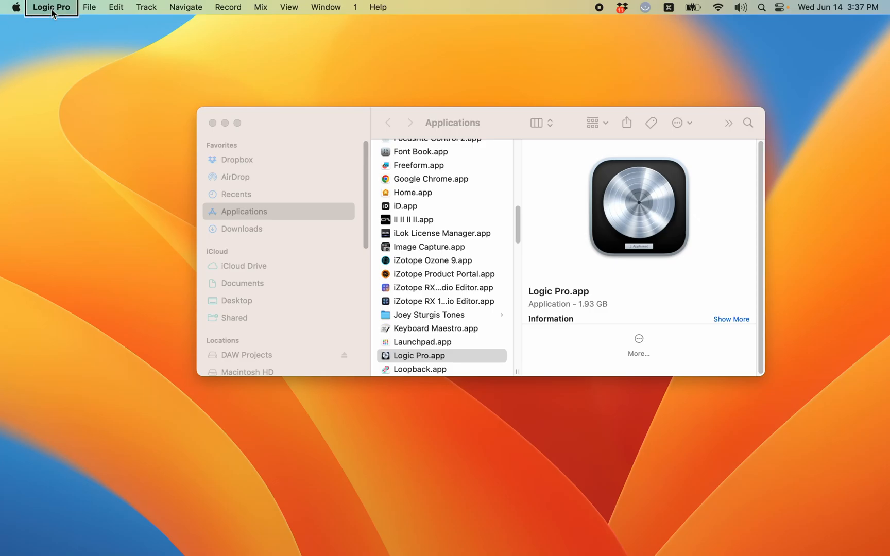
Recheck the Sound Library menu to confirm Download All Available Sounds is greyed out
left_click(51, 7)
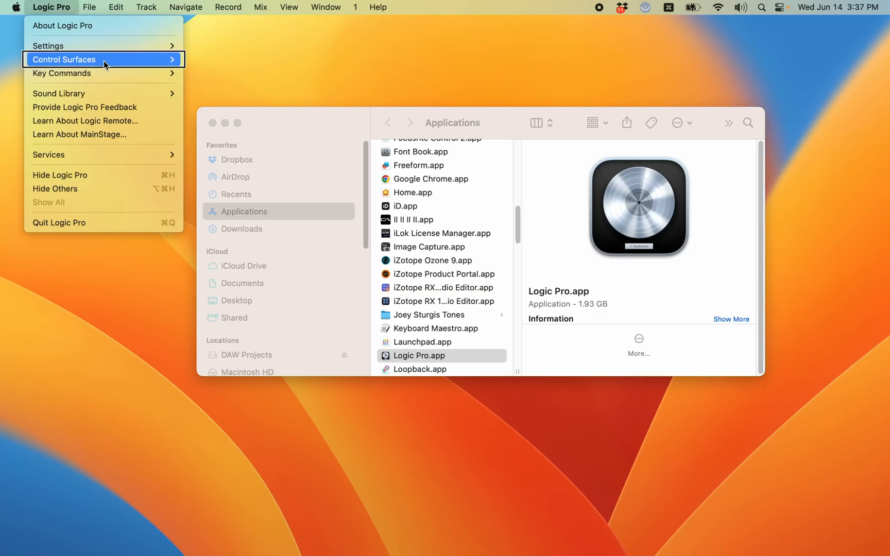
mouse_move(103, 93)
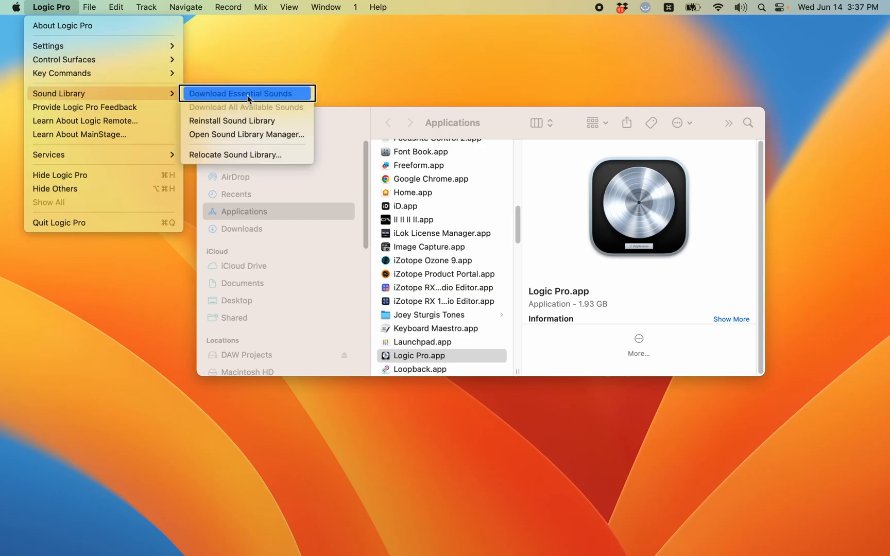
mouse_move(246, 107)
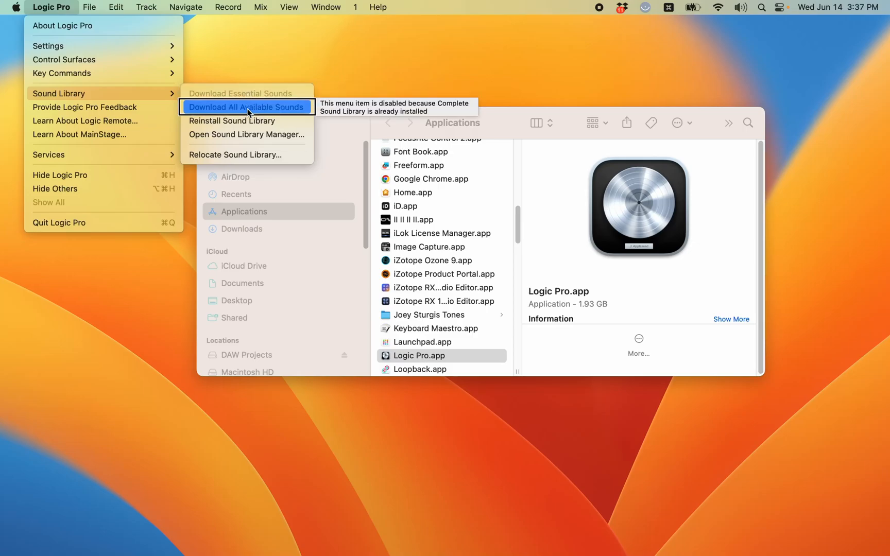